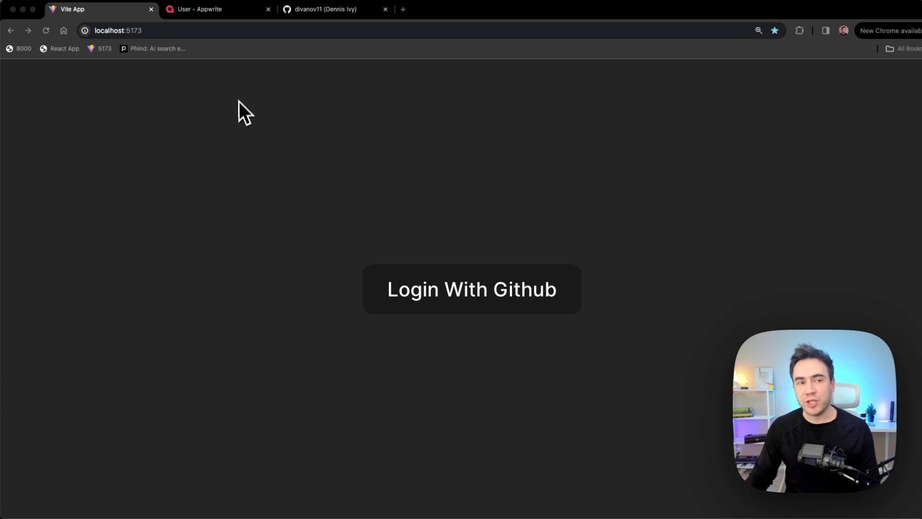
- View the avatar at avatars.githubusercontent.com by username, then return to the numeric-id address
click(471, 289)
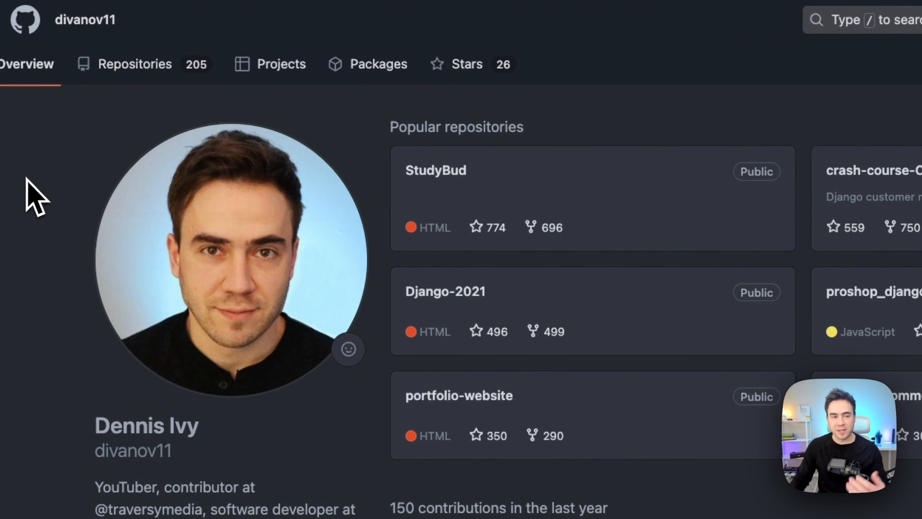
mouse_move(38, 194)
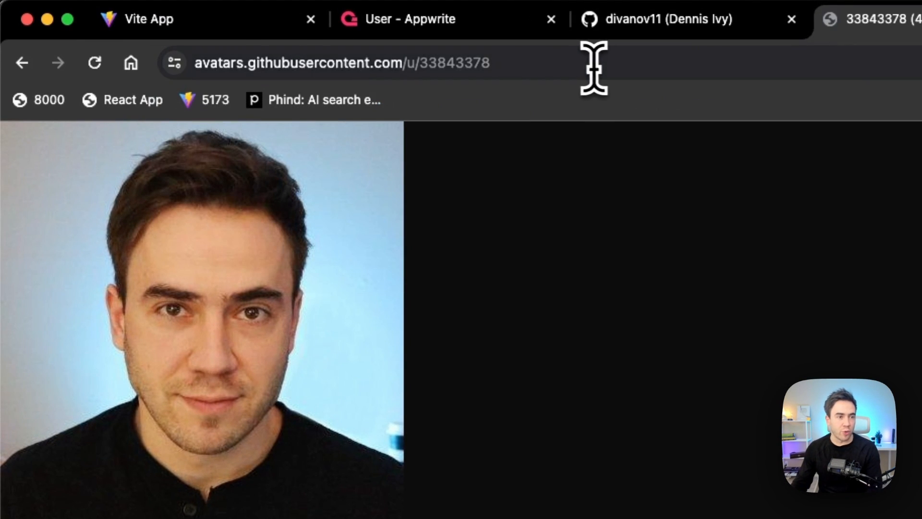
click(341, 63)
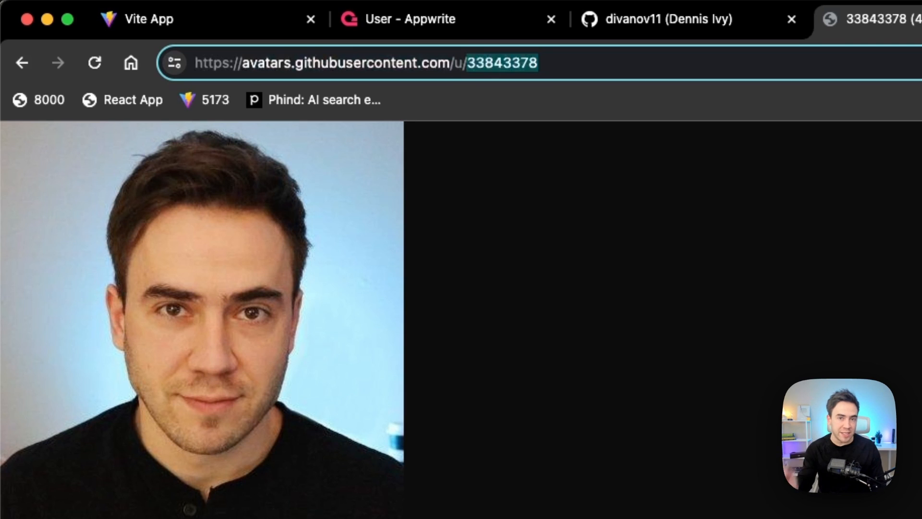
click(535, 63)
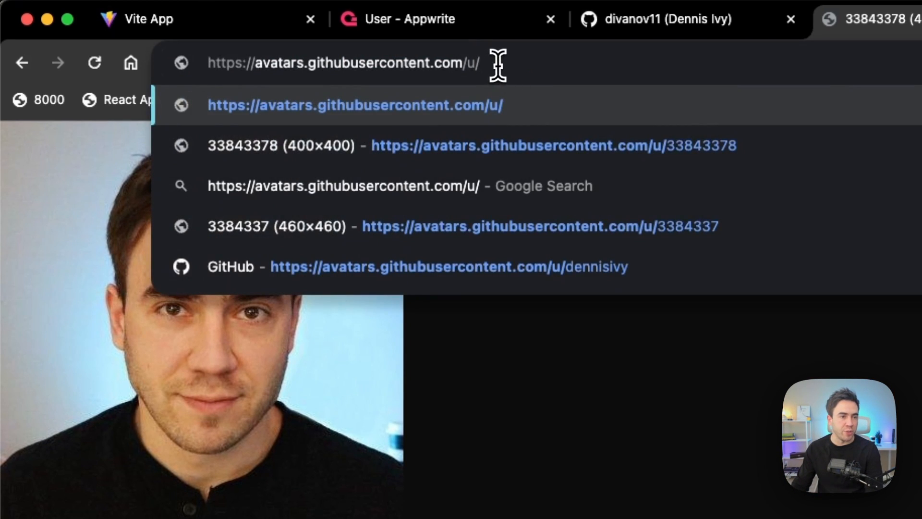
key(Backspace)
text(divanov11)
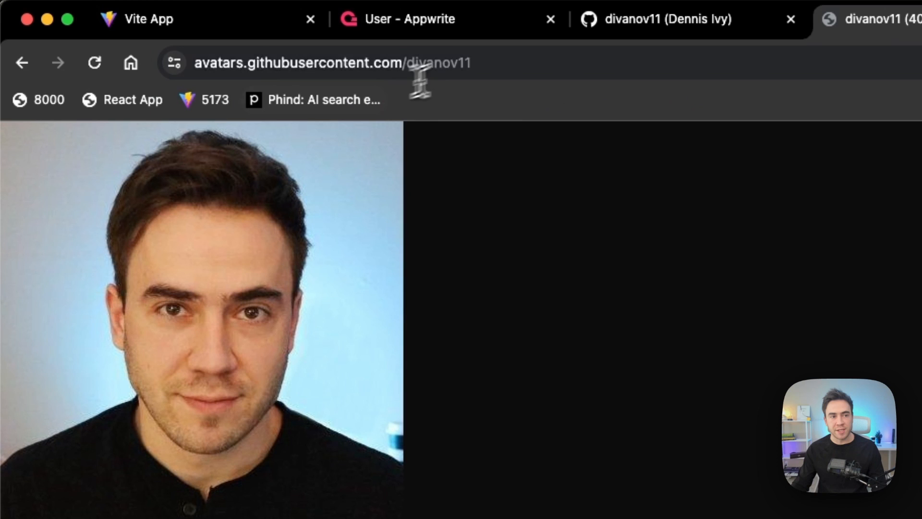
click(332, 63)
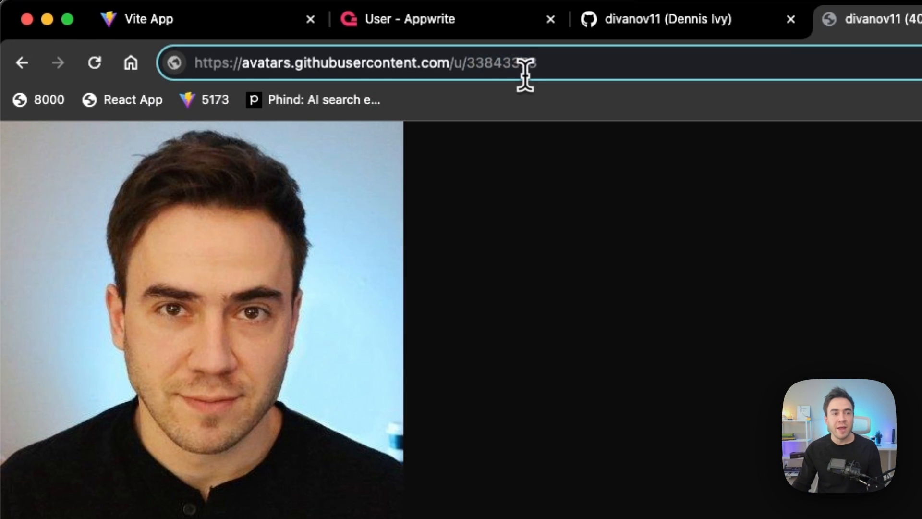
double_click(502, 64)
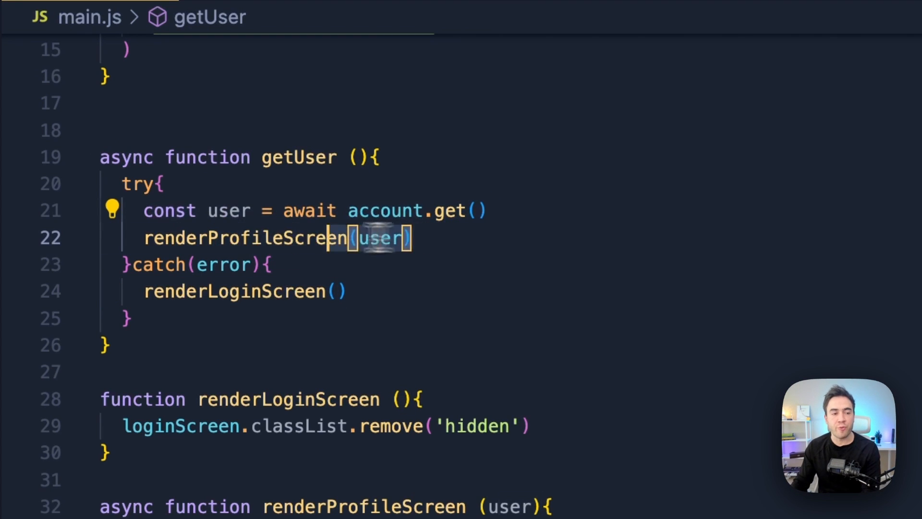
- Add const prefs = await account.getPrefs() at the start of getUser's try block
scroll(down, 3)
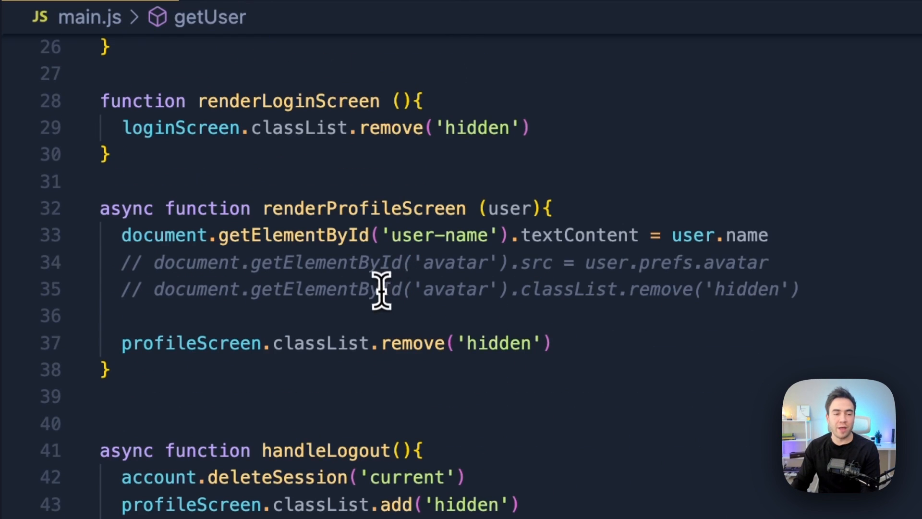
double_click(363, 208)
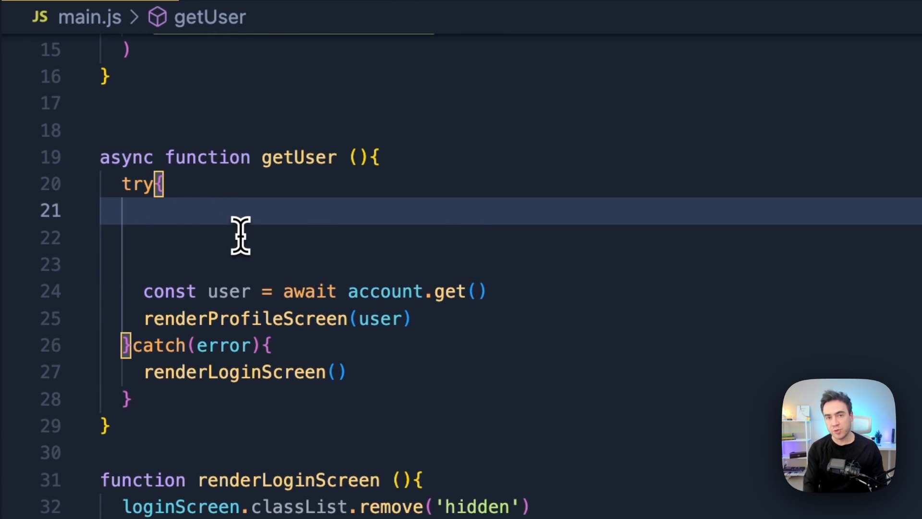
text(const)
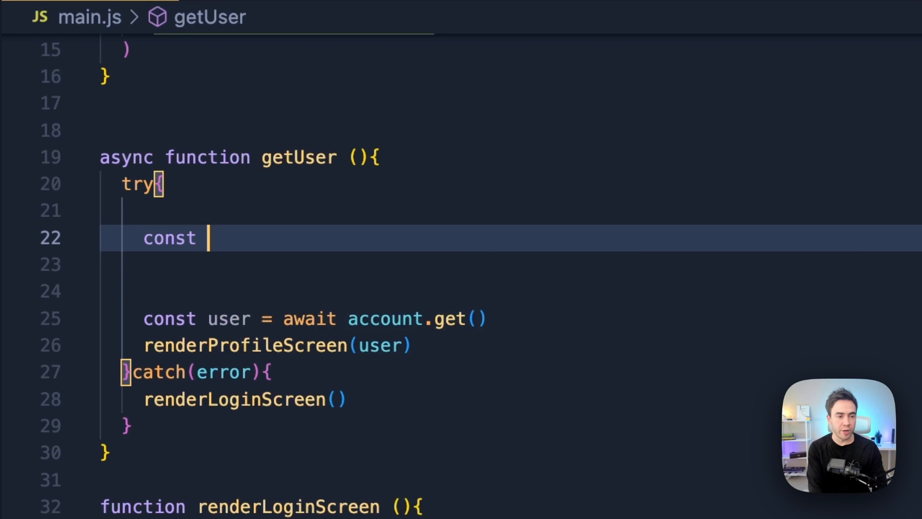
text(prefs =)
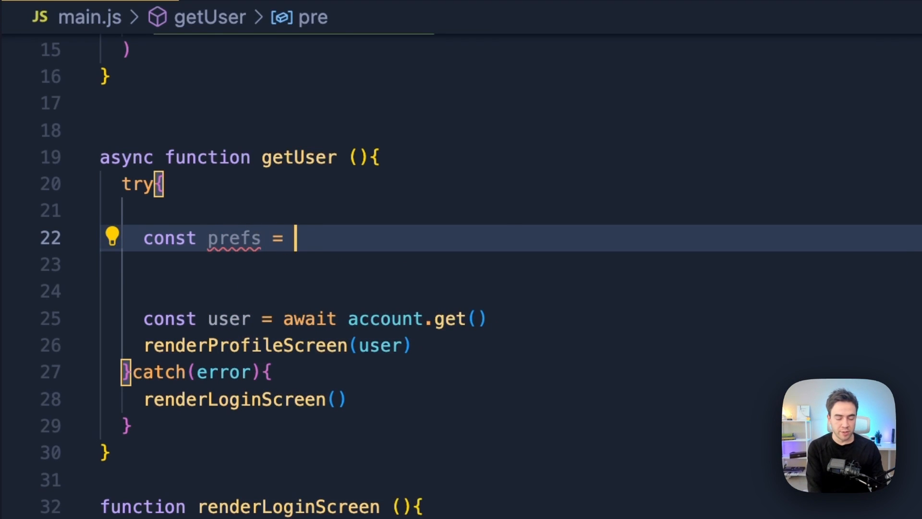
text(await account.getPref)
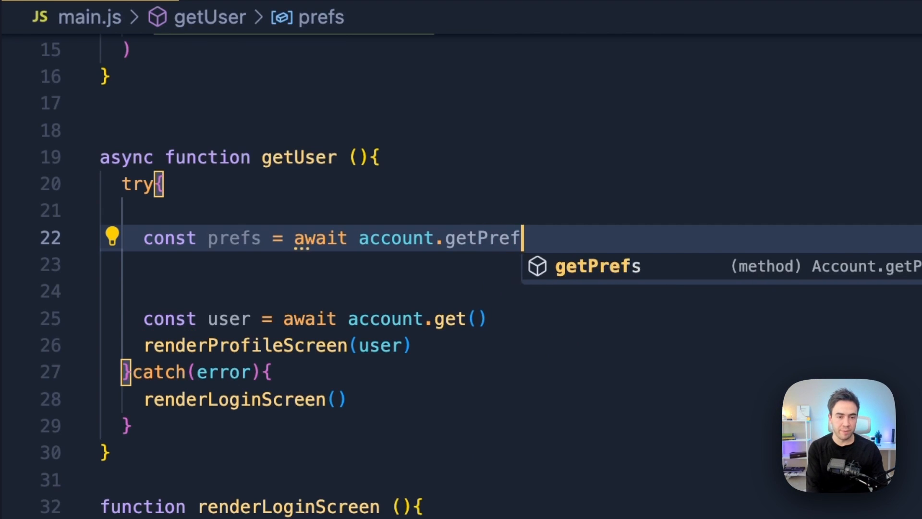
key(Tab)
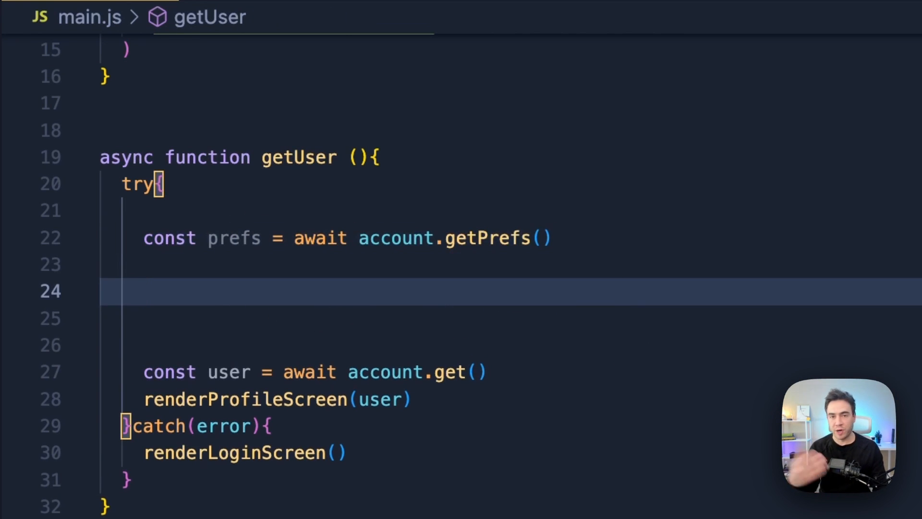
- When !prefs.avatar, fetch const session = await account.getSession('current')
text(if())
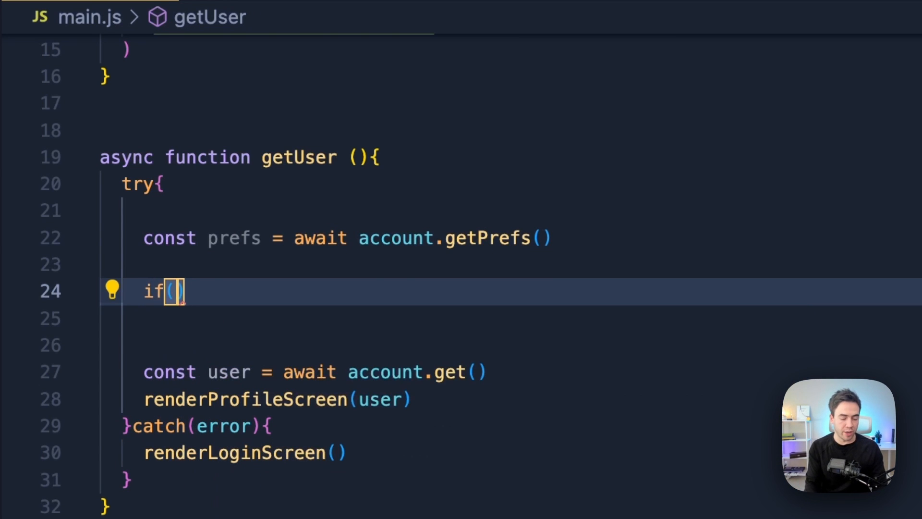
text(!a)
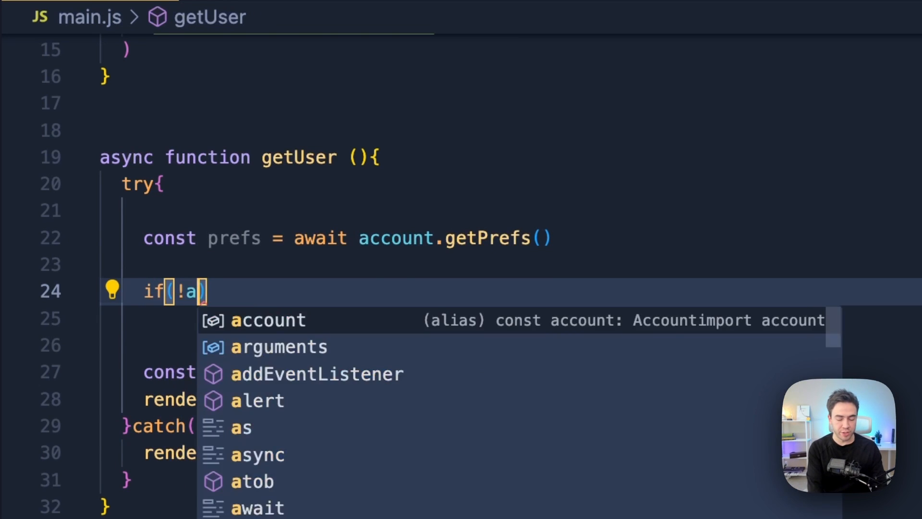
text(prefs.ava)
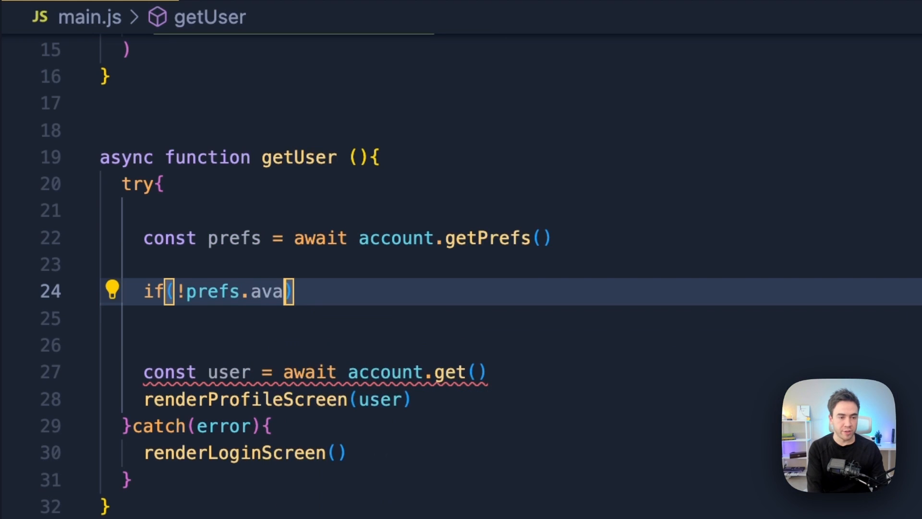
text(const)
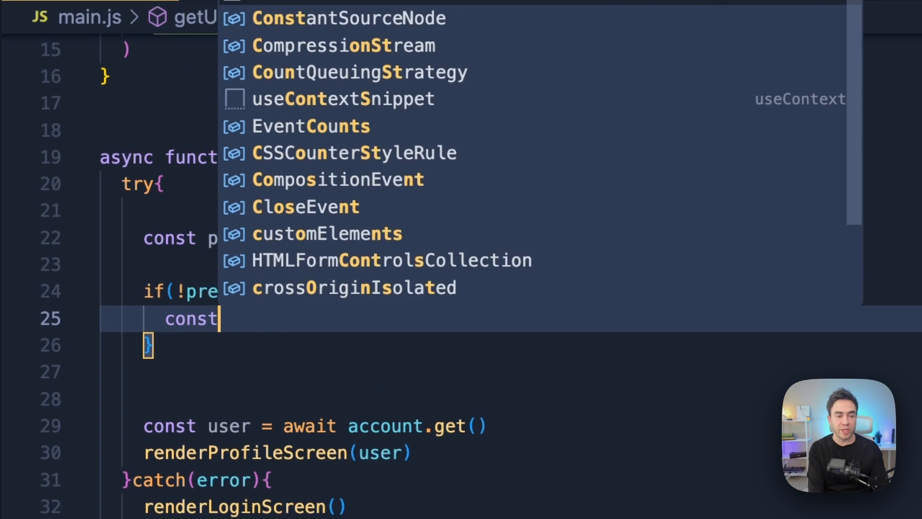
text(session =)
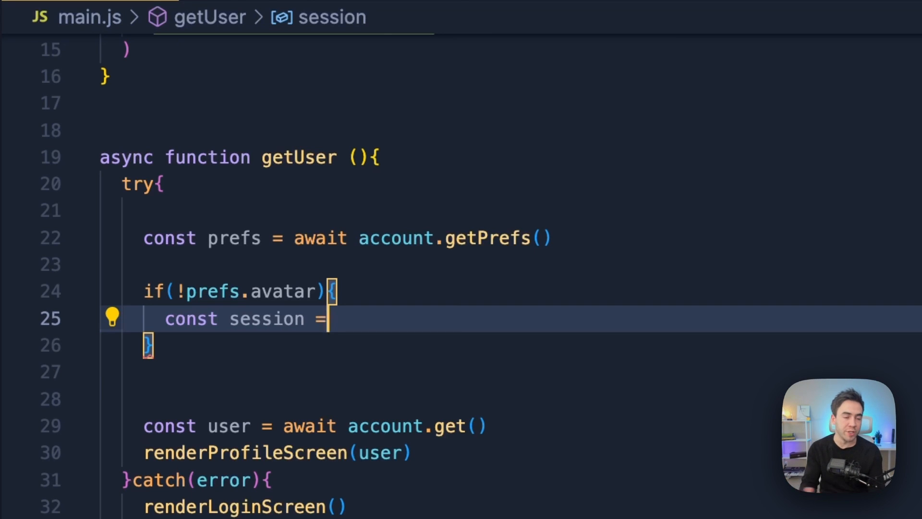
text(await)
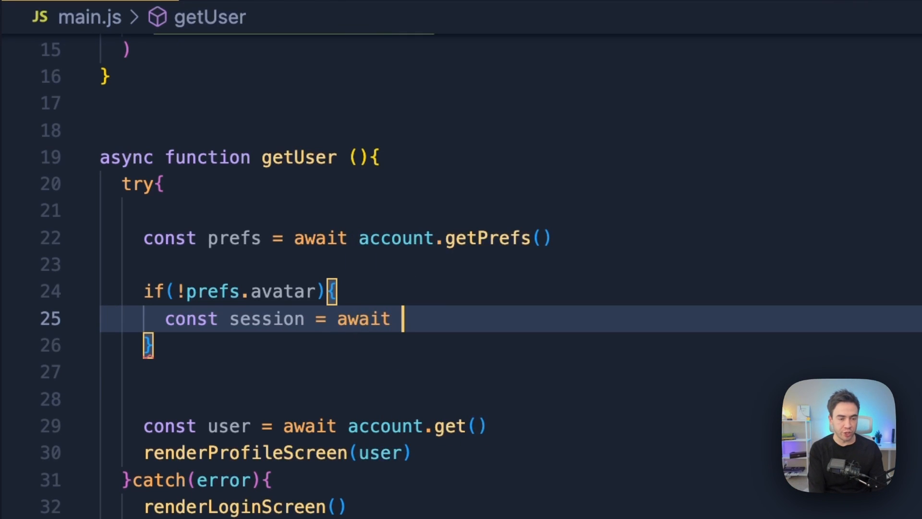
text(account.)
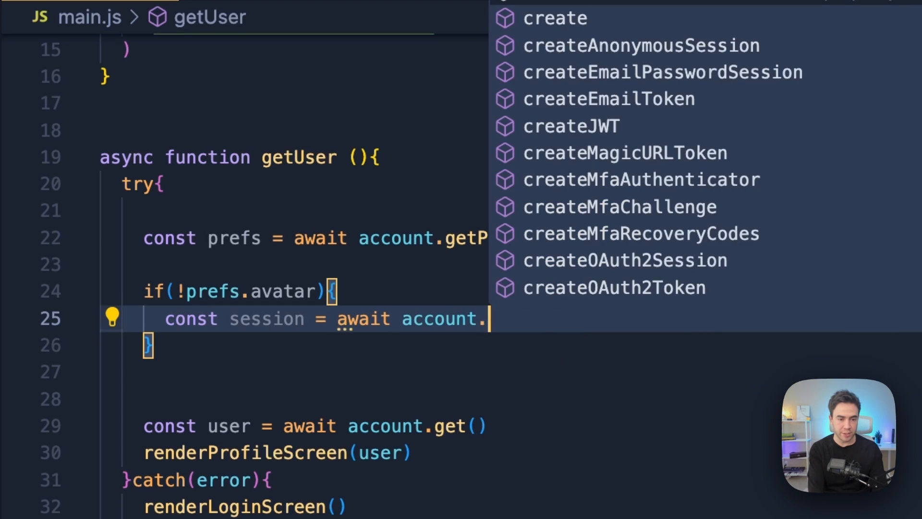
text(getSes)
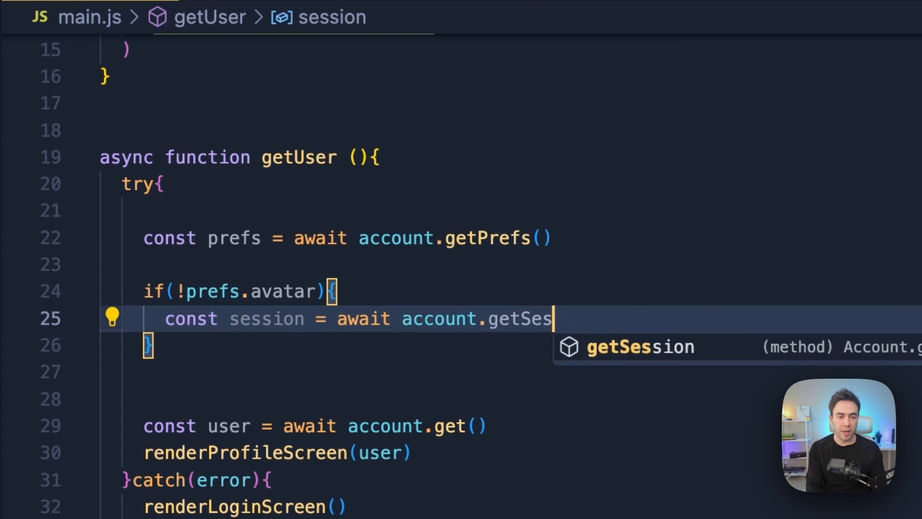
text(sion('c')
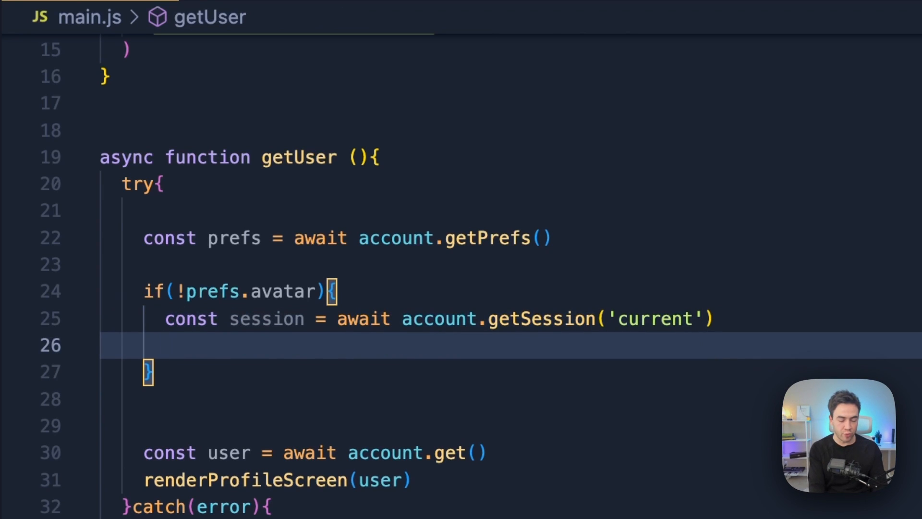
text(const av)
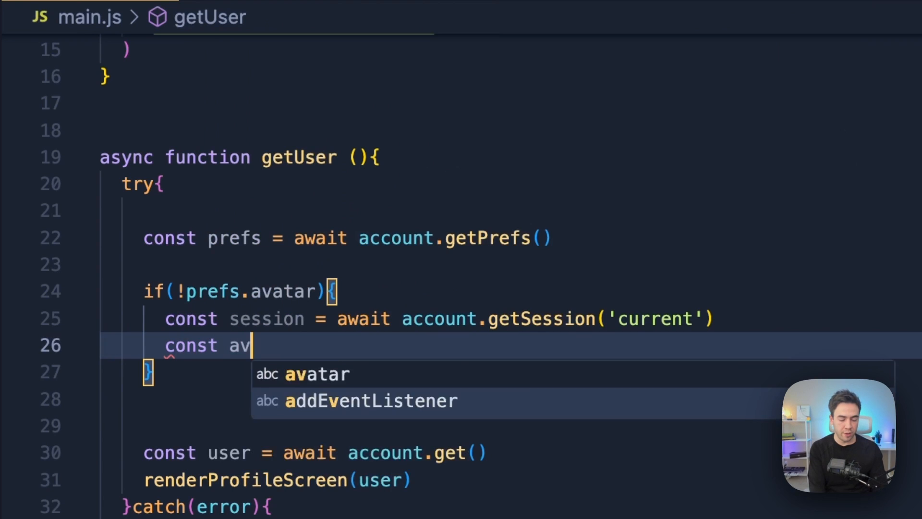
text(atarURL)
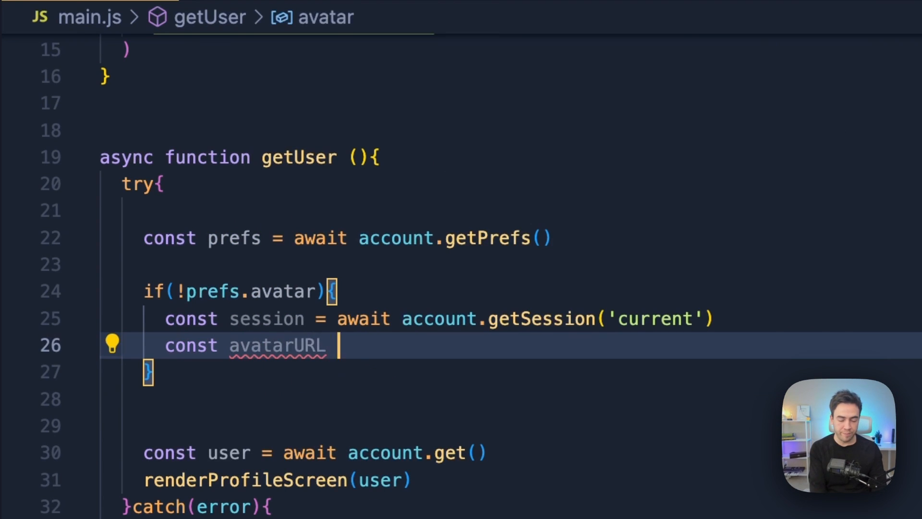
text(= ``)
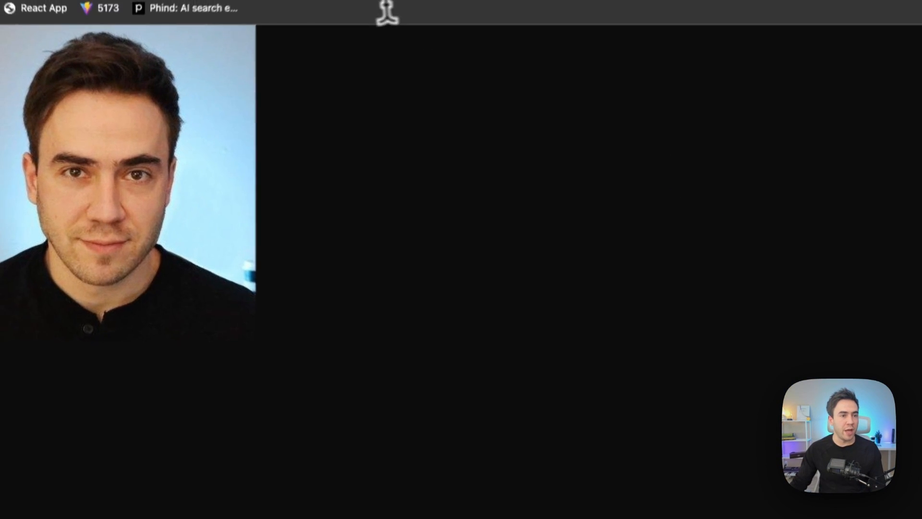
text(https://avatars.githubusercontent.com/u/33843378)
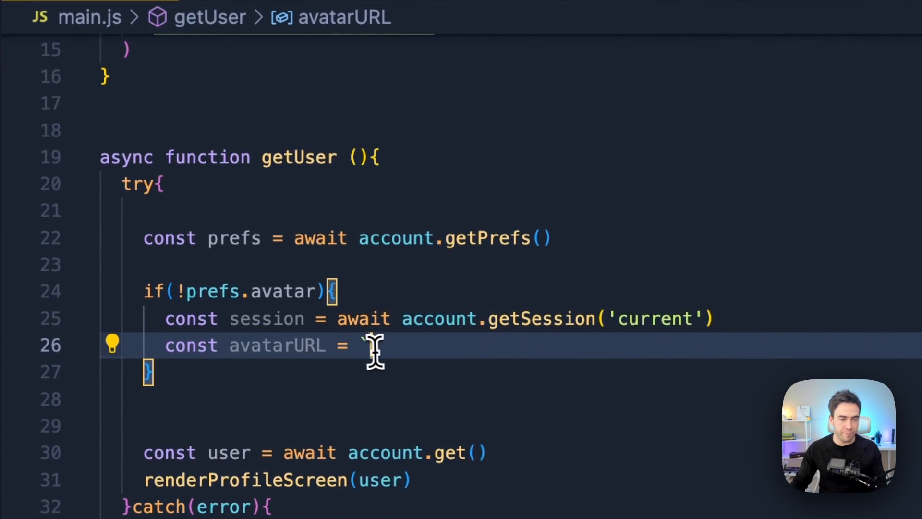
text(`https://avatars.githubusercontent.com/u/33543378`)
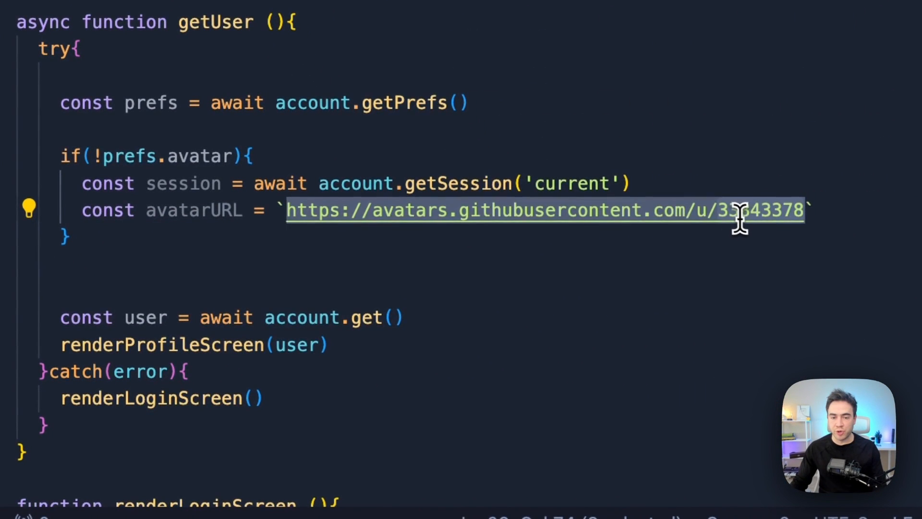
text(${)
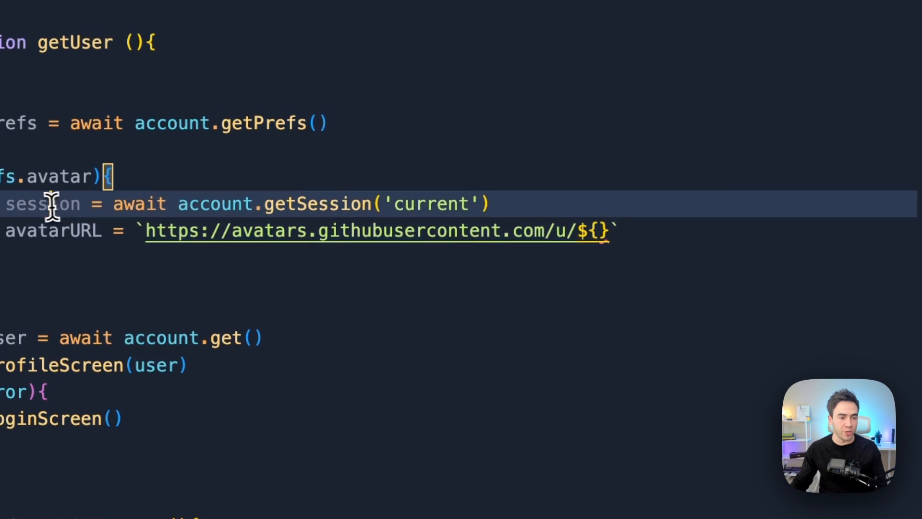
text(session.)
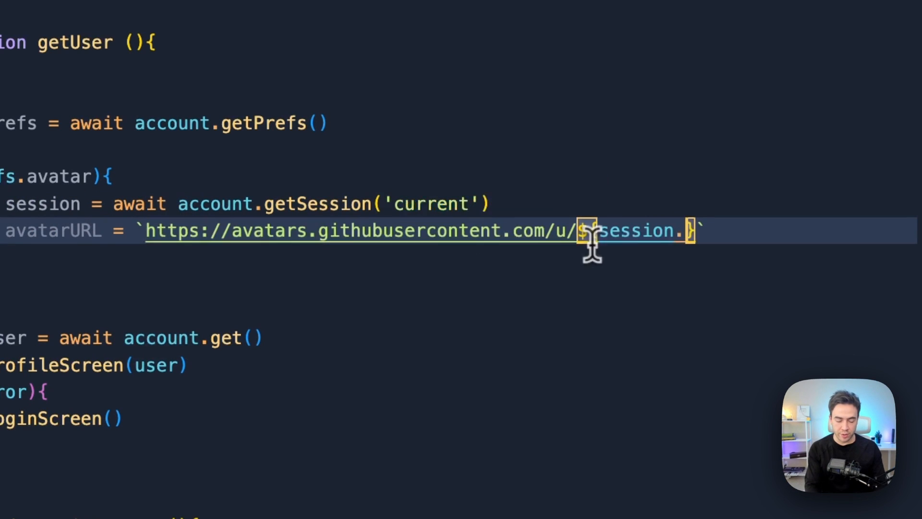
text(provider)
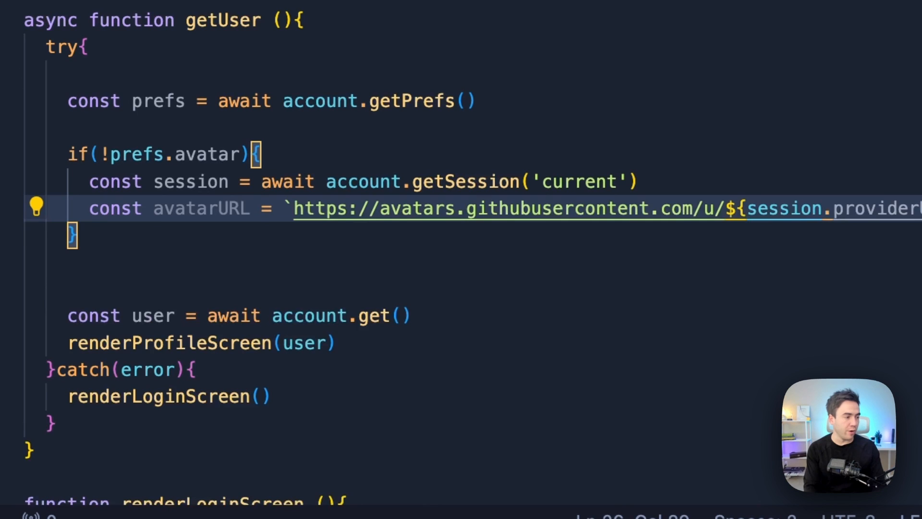
- Store it with await account.updatePrefs({'avatar': avatarURL})
text(awwaitr)
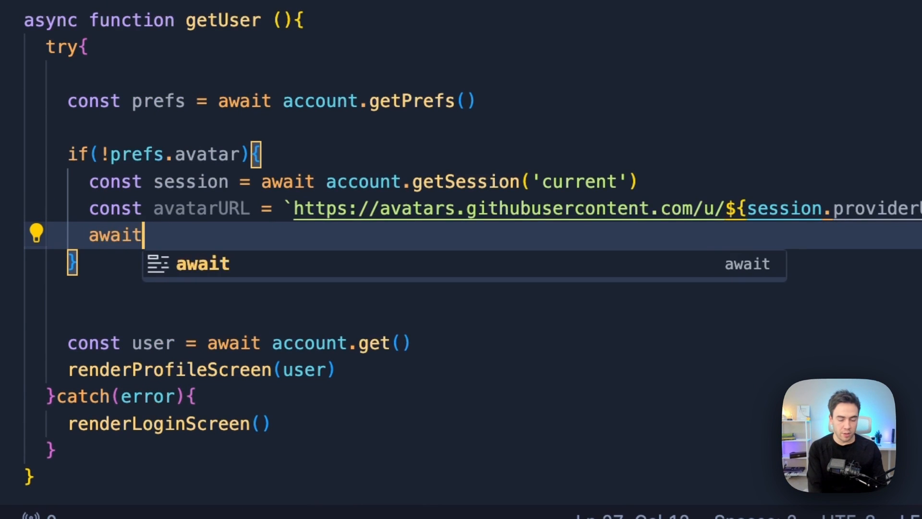
text(account.u)
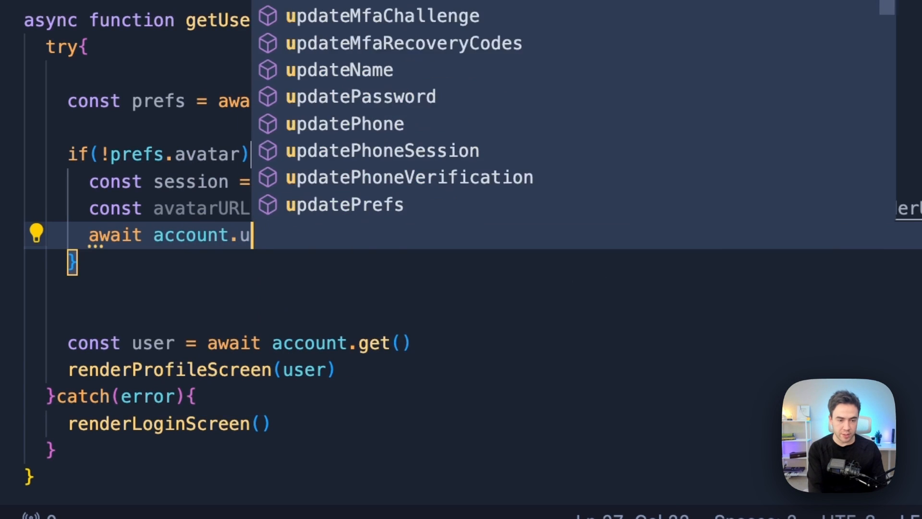
text(P0r)
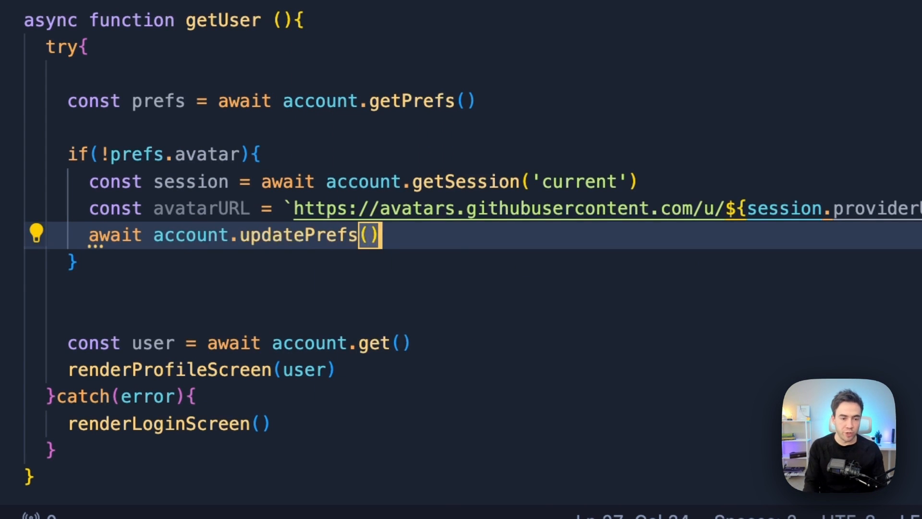
text({})
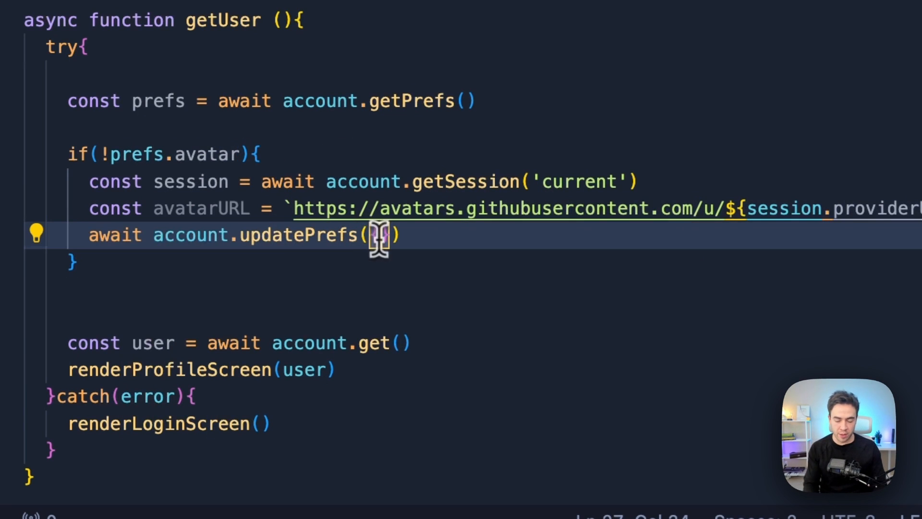
text('avatar':)
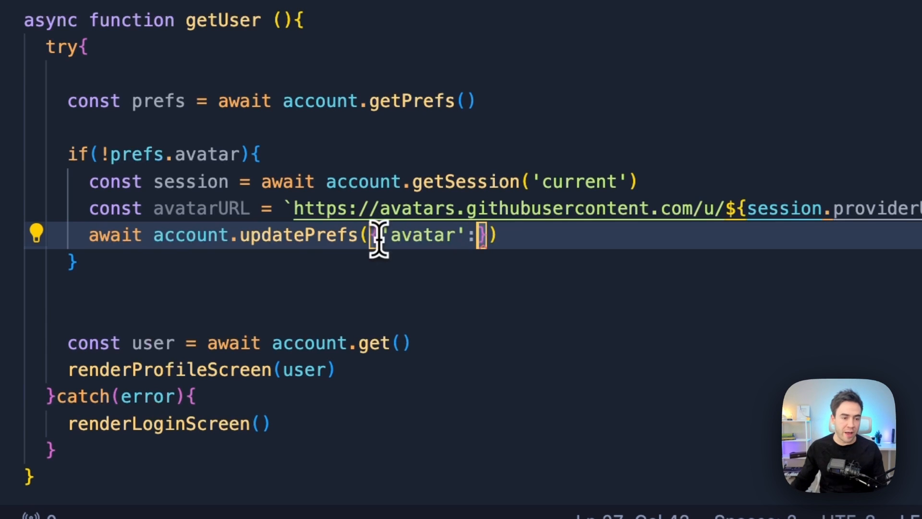
text(avatarURL)
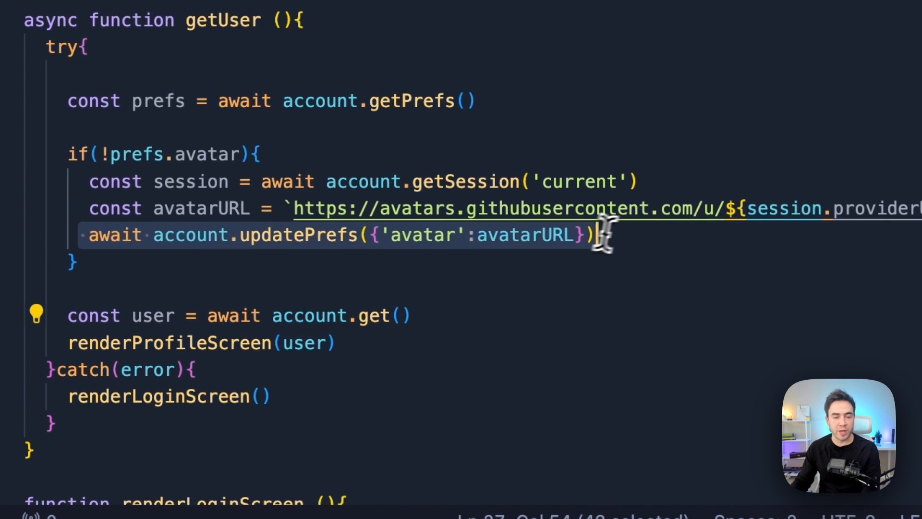
scroll(down, 3)
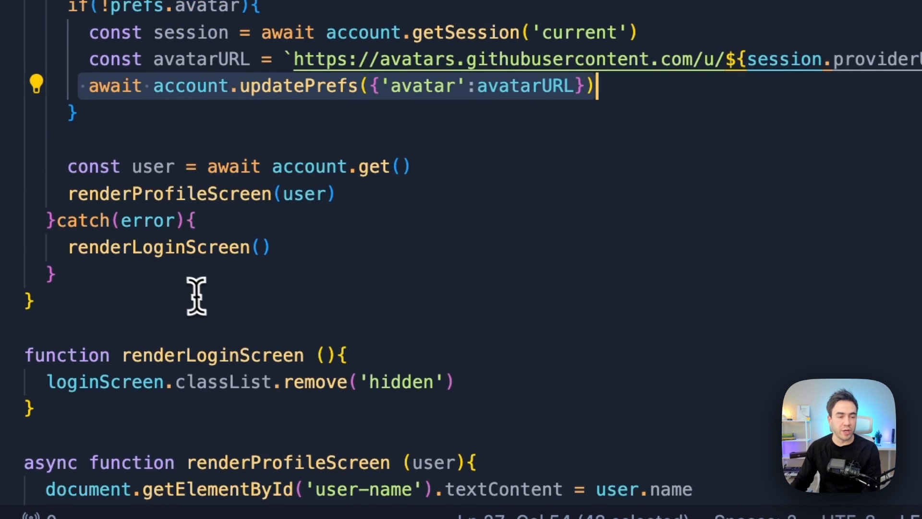
scroll(down, 3)
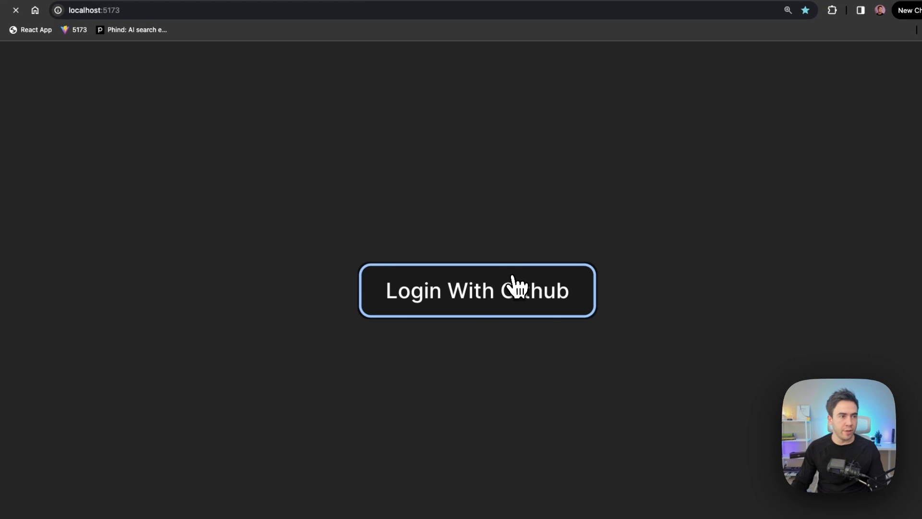
mouse_move(560, 340)
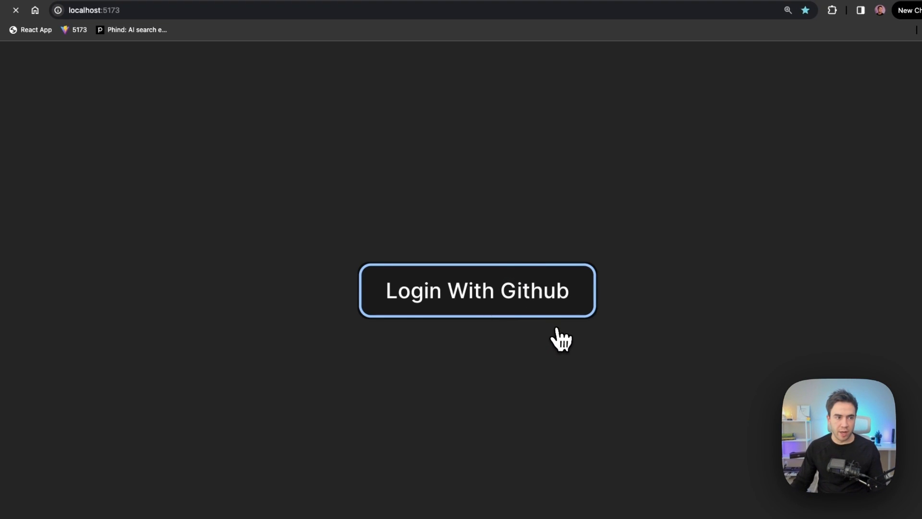
- Log into the localhost app with GitHub so the profile card shows the avatar
click(477, 290)
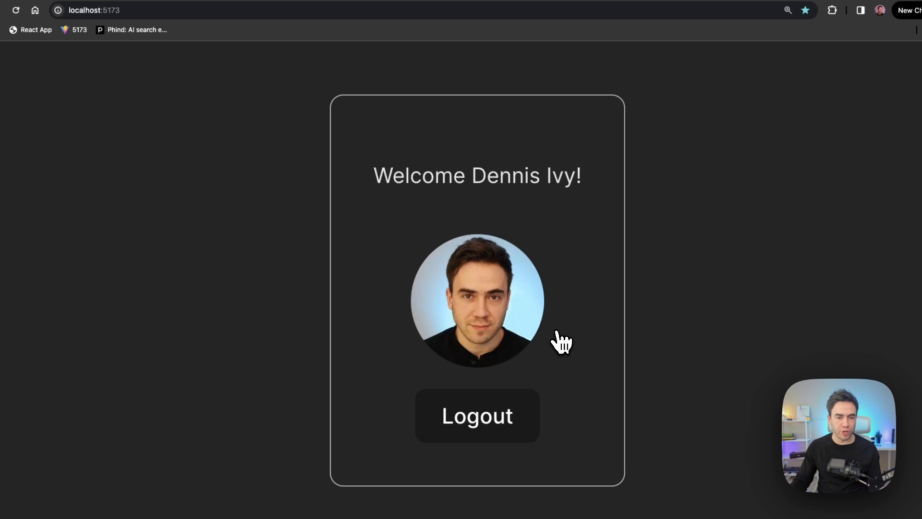
mouse_move(546, 335)
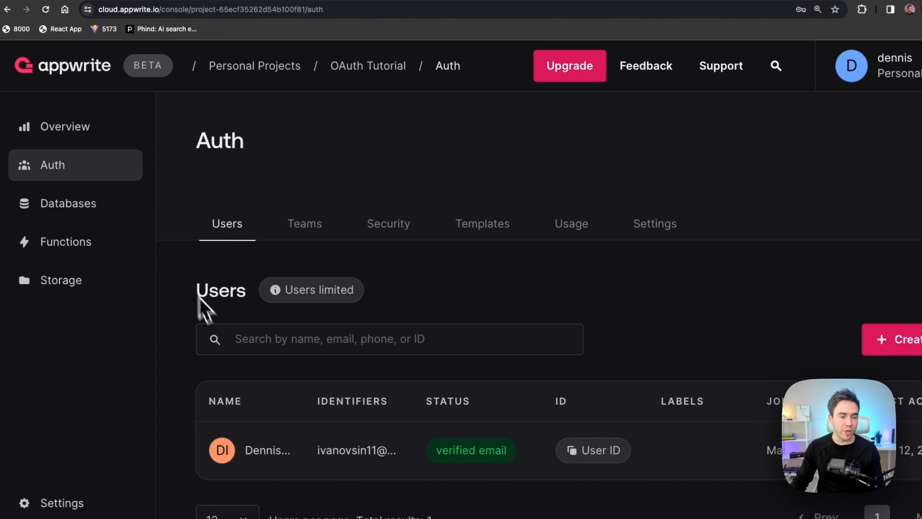
- Open the user's details and highlight the avatar preference holding the GitHub avatar URL
scroll(down, 3)
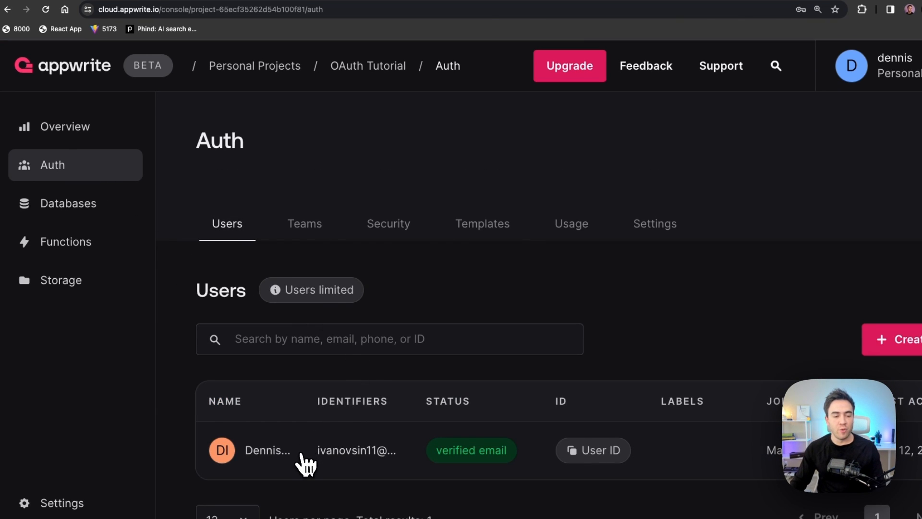
click(267, 450)
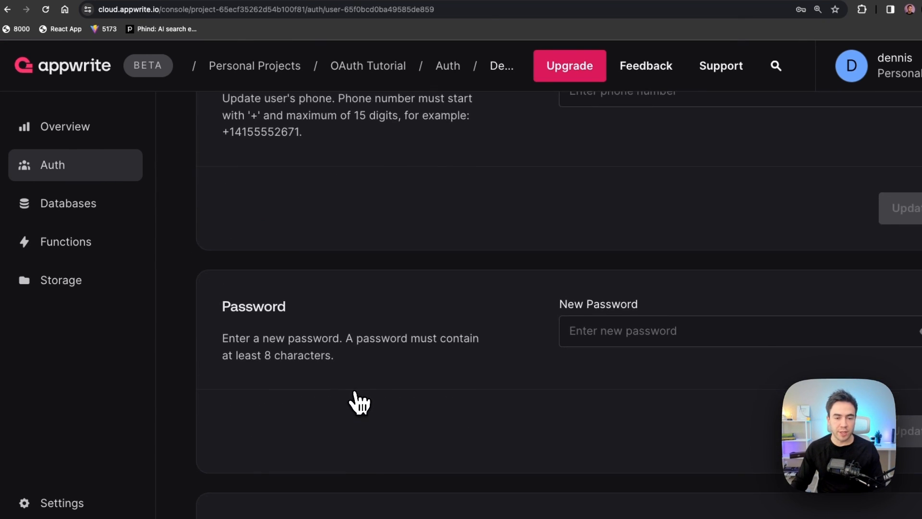
scroll(down, 3)
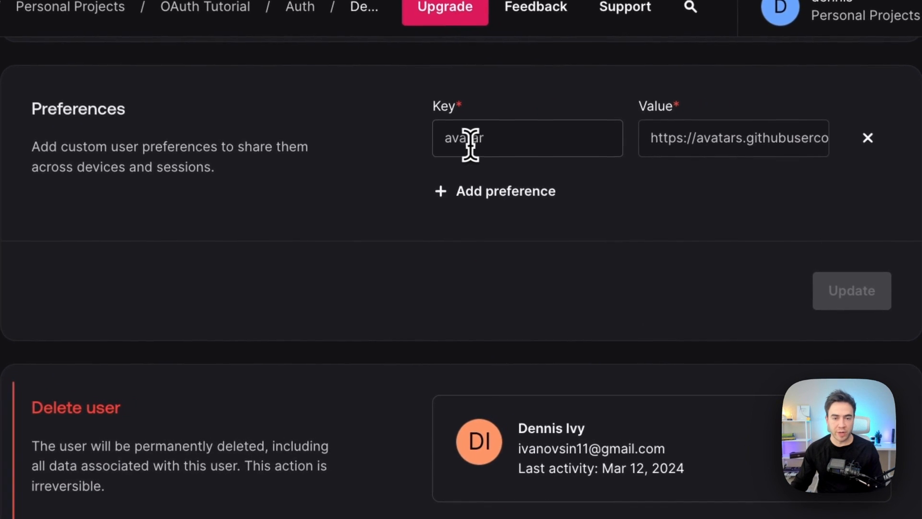
triple_click(732, 137)
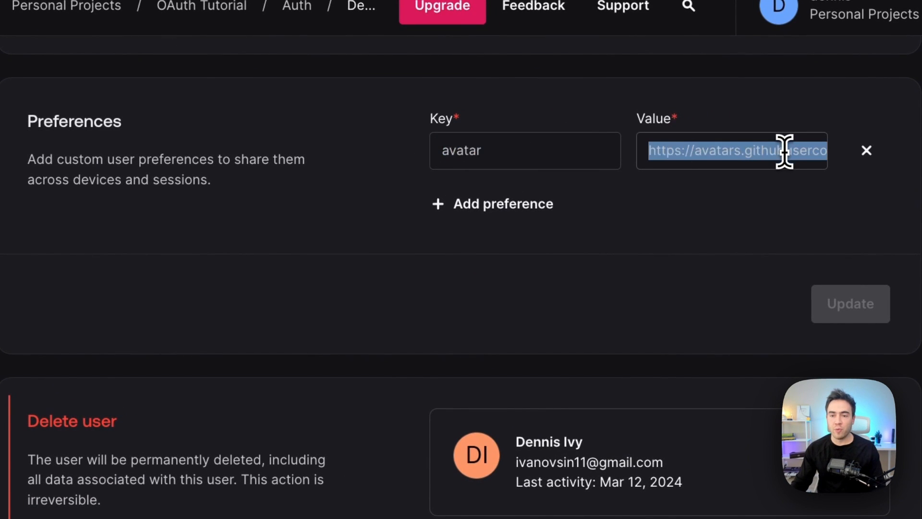